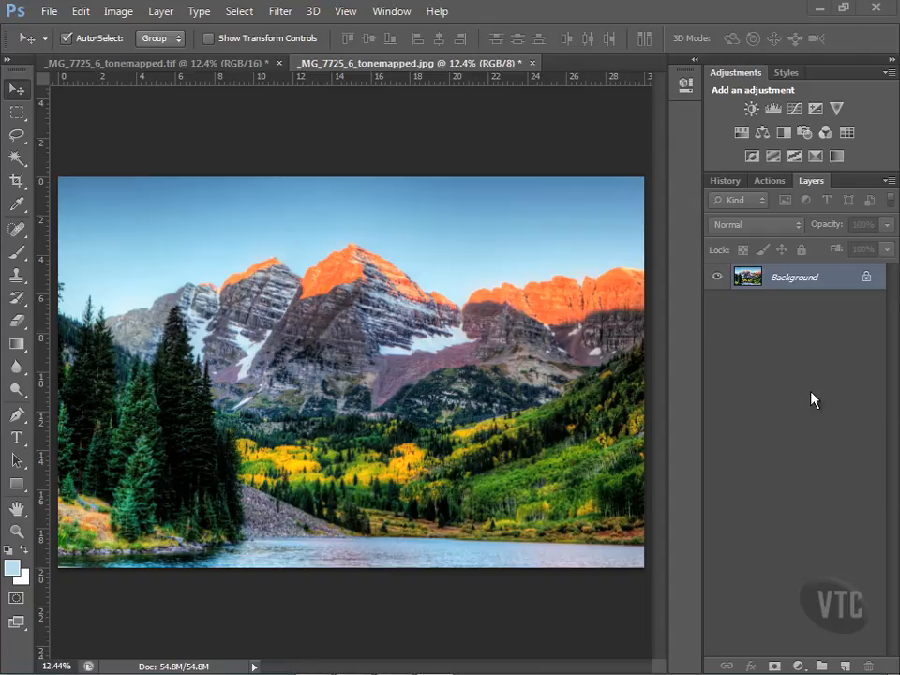
mouse_move(376, 354)
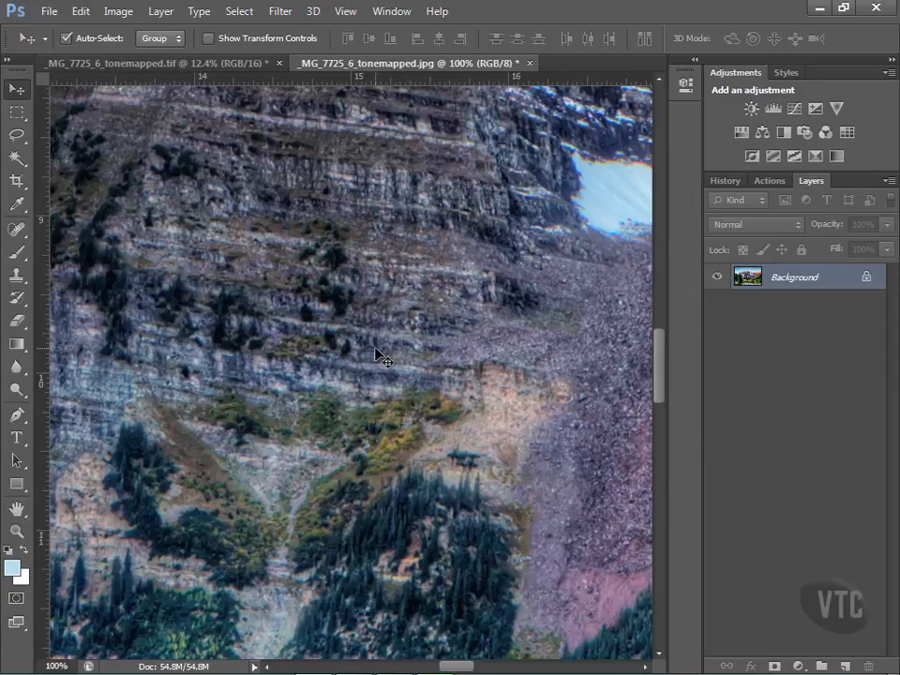
Step: Pan the close-up view across the mountain face, then bring up the Edit menu
drag(376, 355, 253, 529)
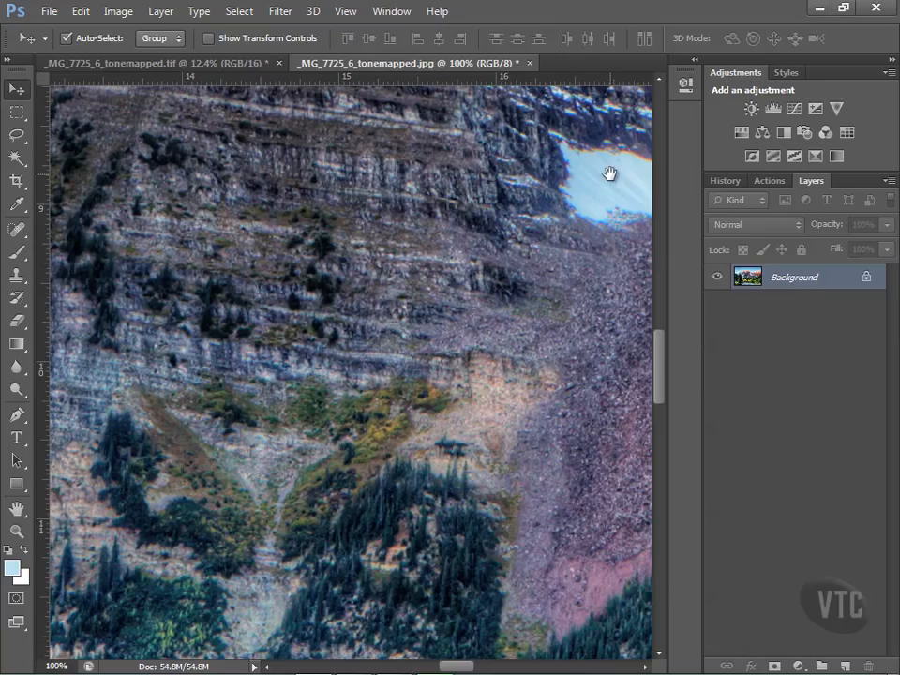
drag(610, 173, 487, 266)
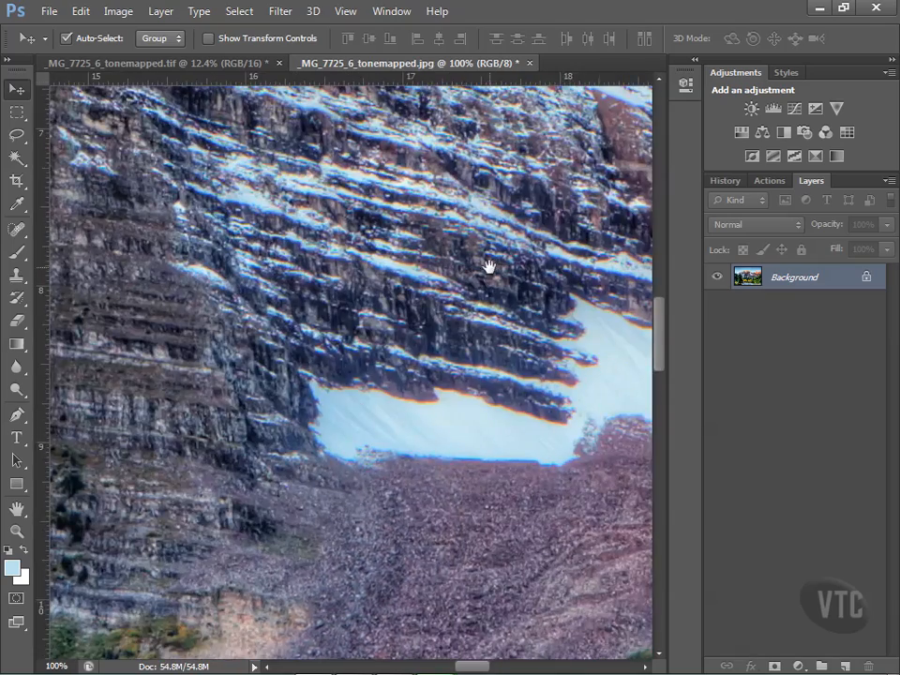
drag(487, 267, 577, 180)
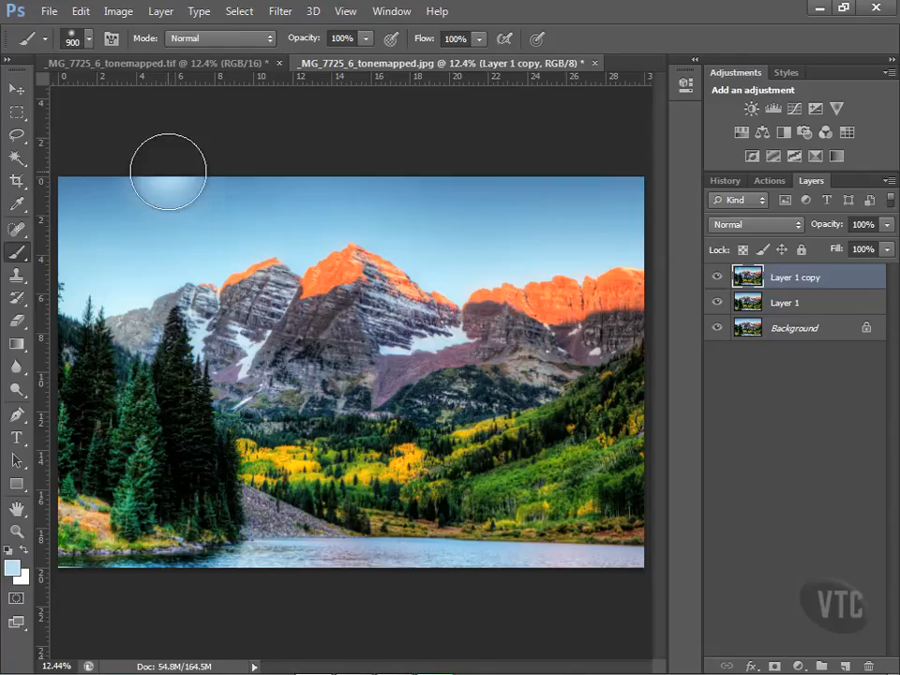
mouse_move(394, 315)
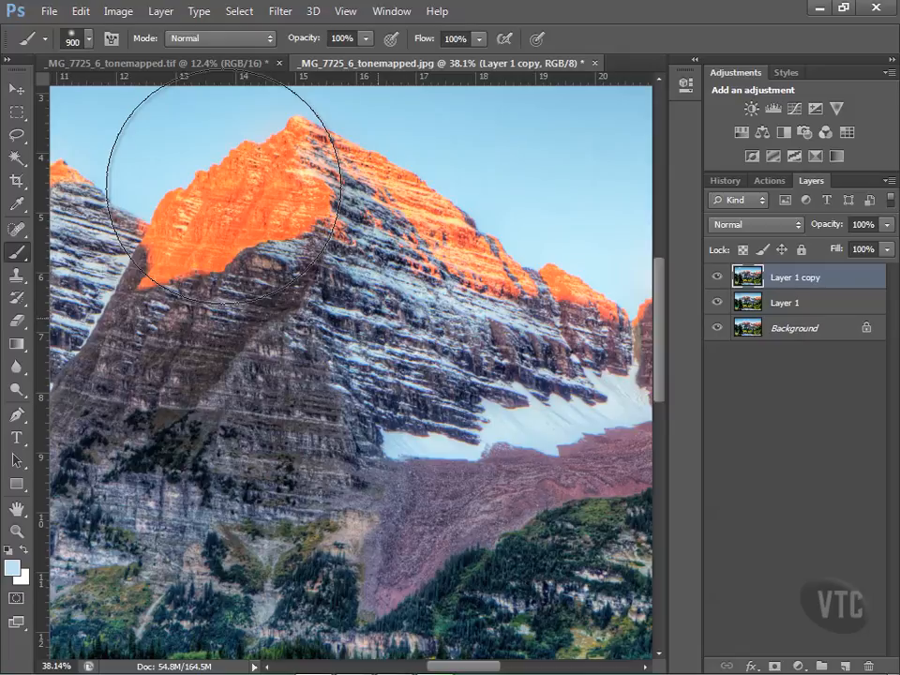
click(78, 11)
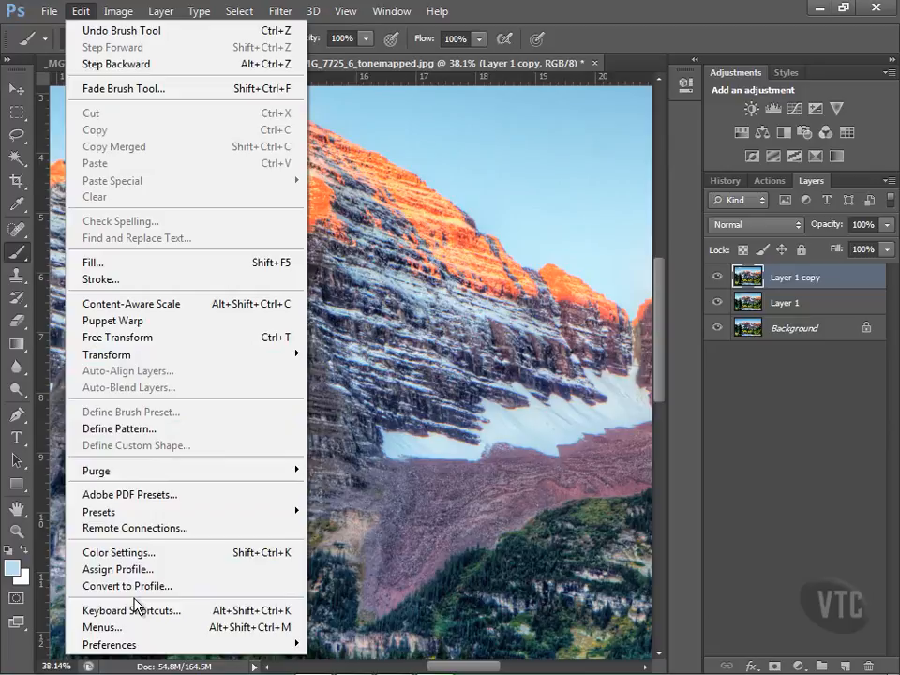
Step: Reach the Image > Adjustments commands in the Keyboard Shortcuts Application Menus list
click(131, 612)
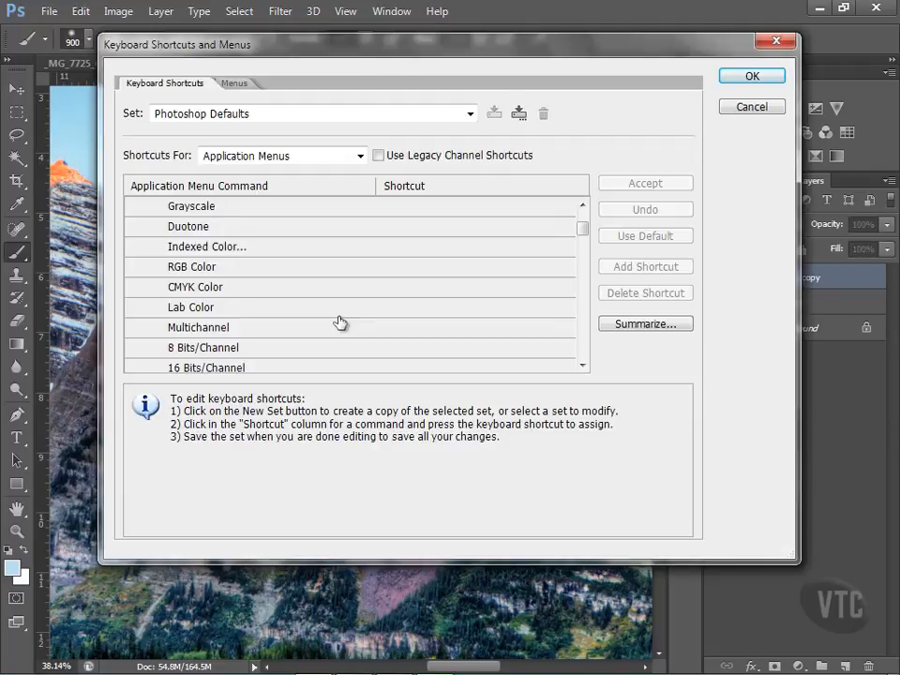
scroll(down, 3)
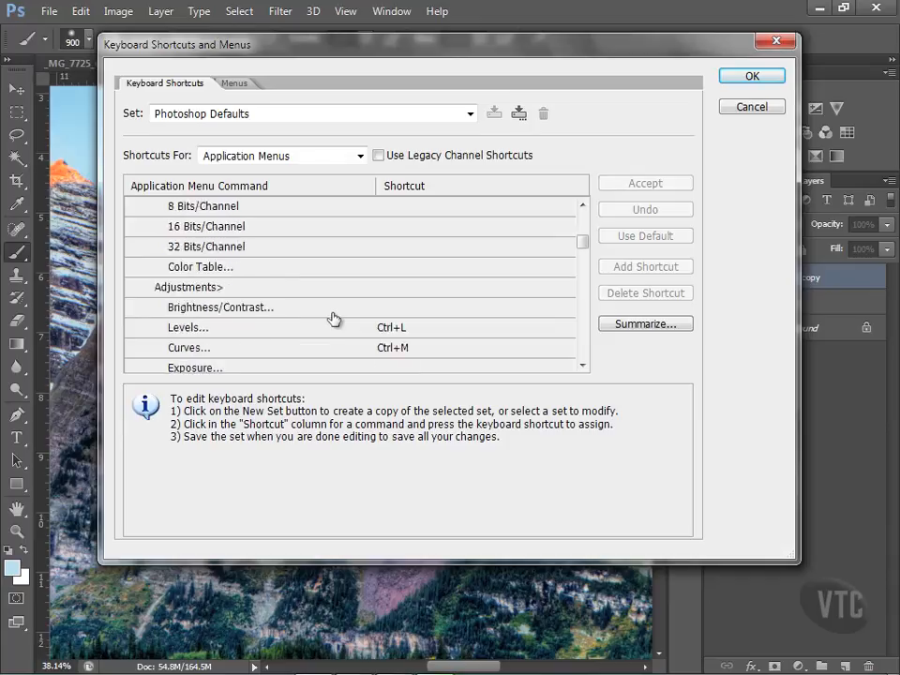
scroll(down, 3)
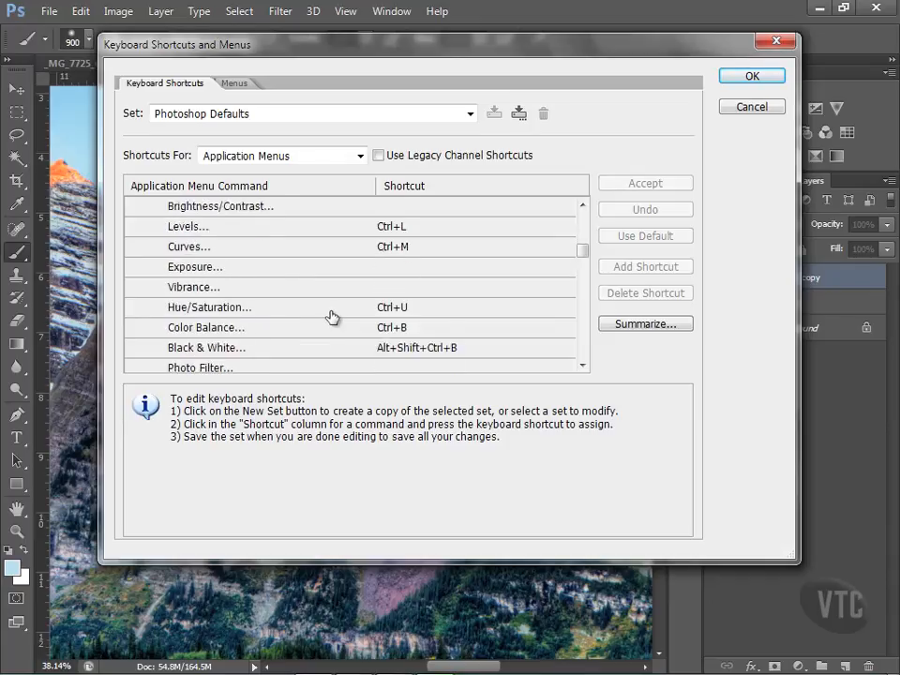
scroll(down, 3)
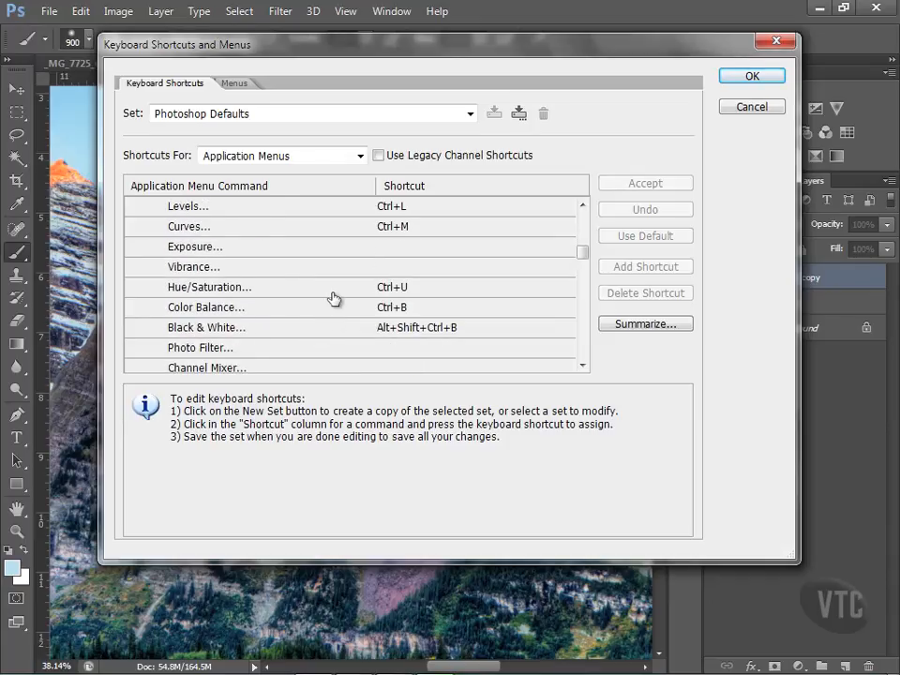
mouse_move(405, 294)
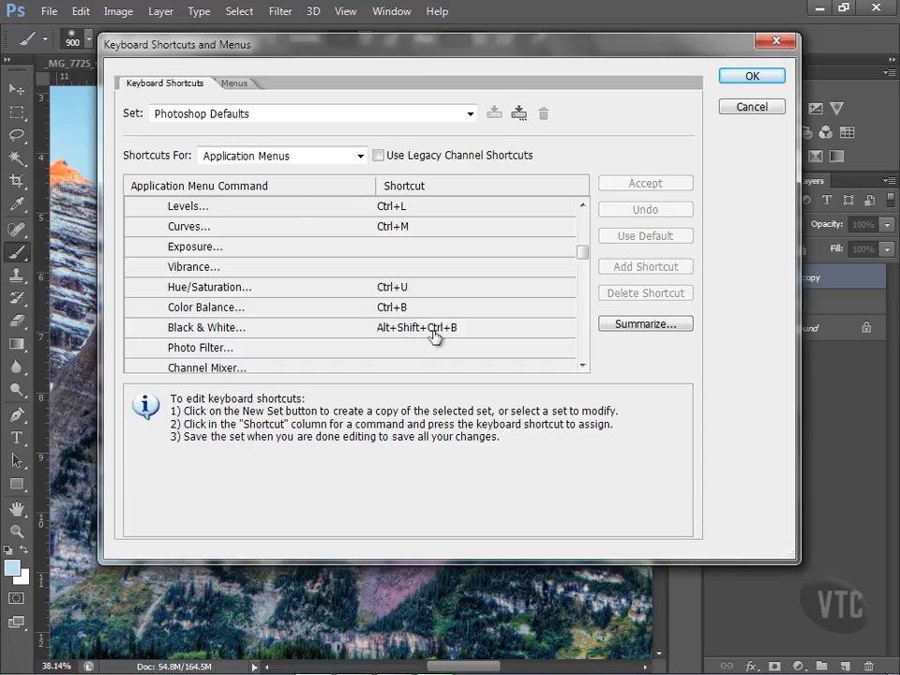
mouse_move(480, 330)
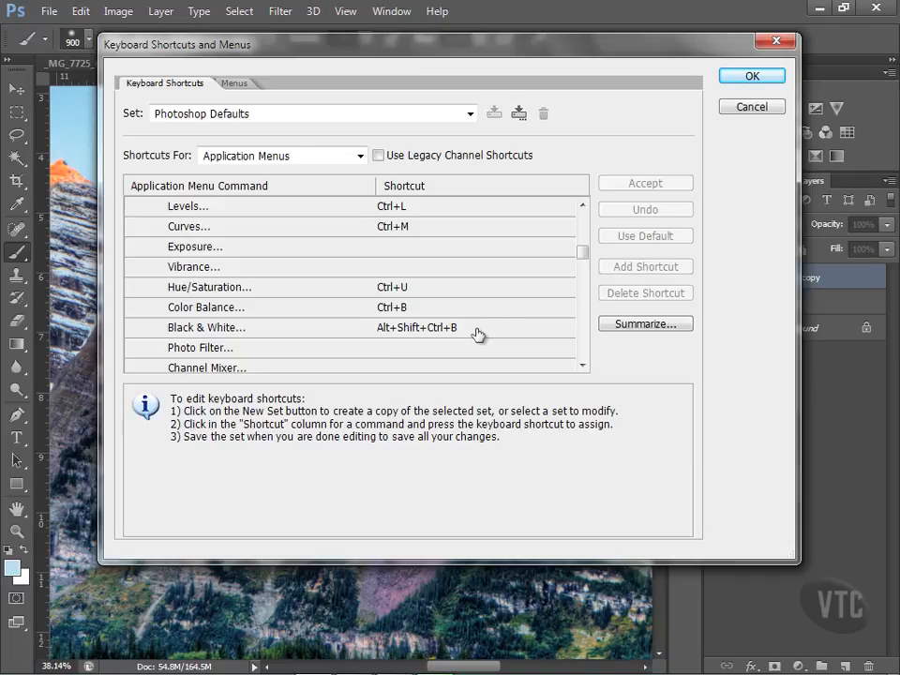
mouse_move(338, 313)
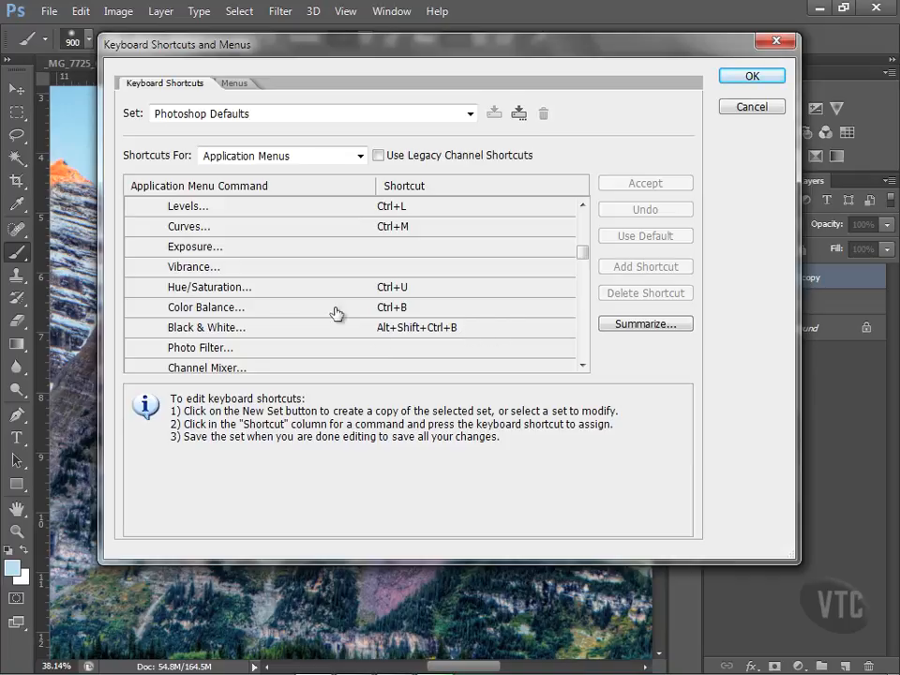
mouse_move(292, 293)
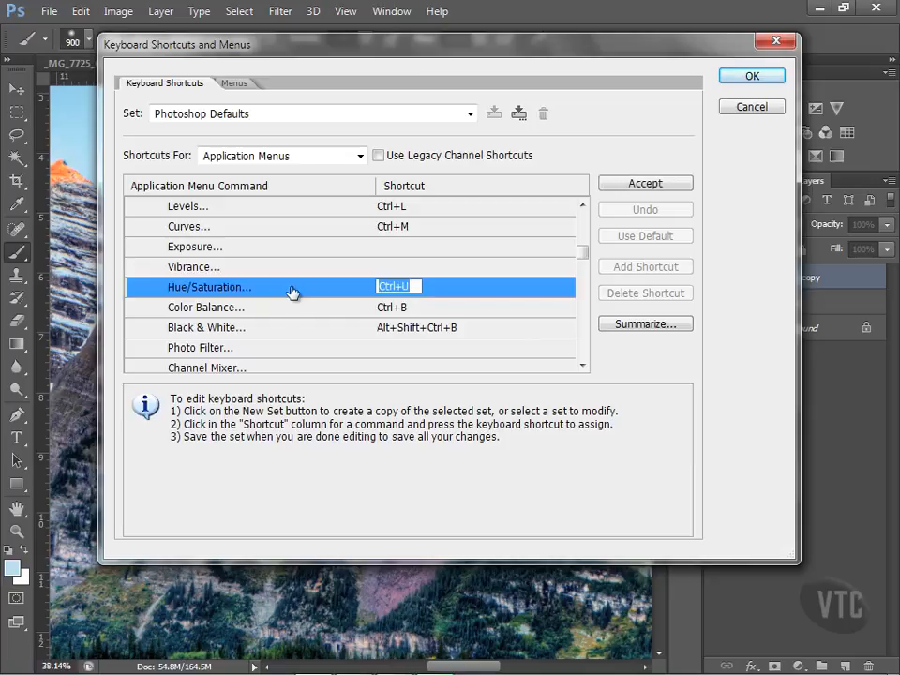
Step: Assign F1 to Hue/Saturation and accept it over the conflict warning
key(F1)
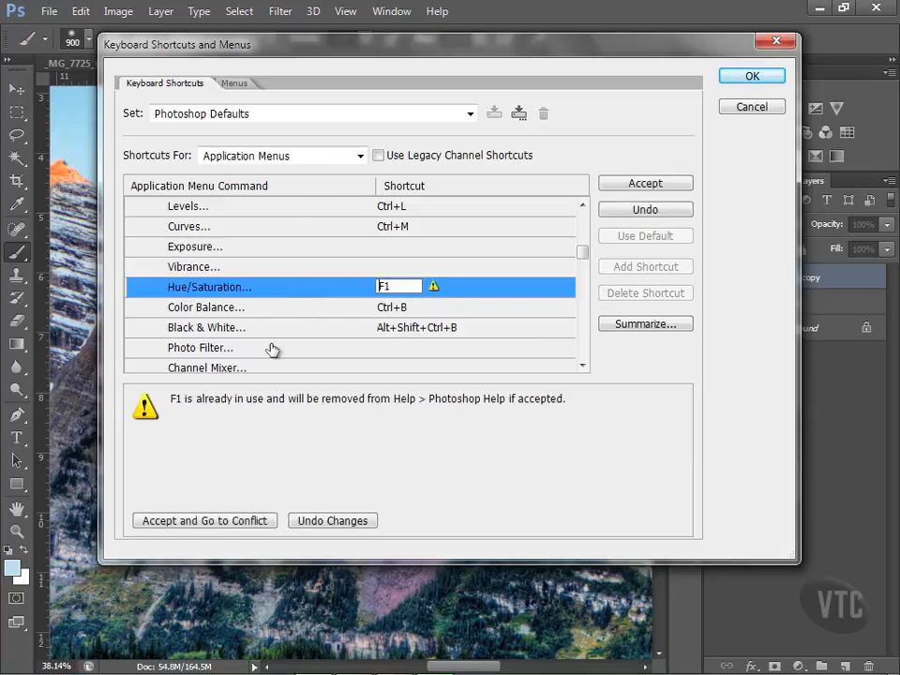
mouse_move(257, 413)
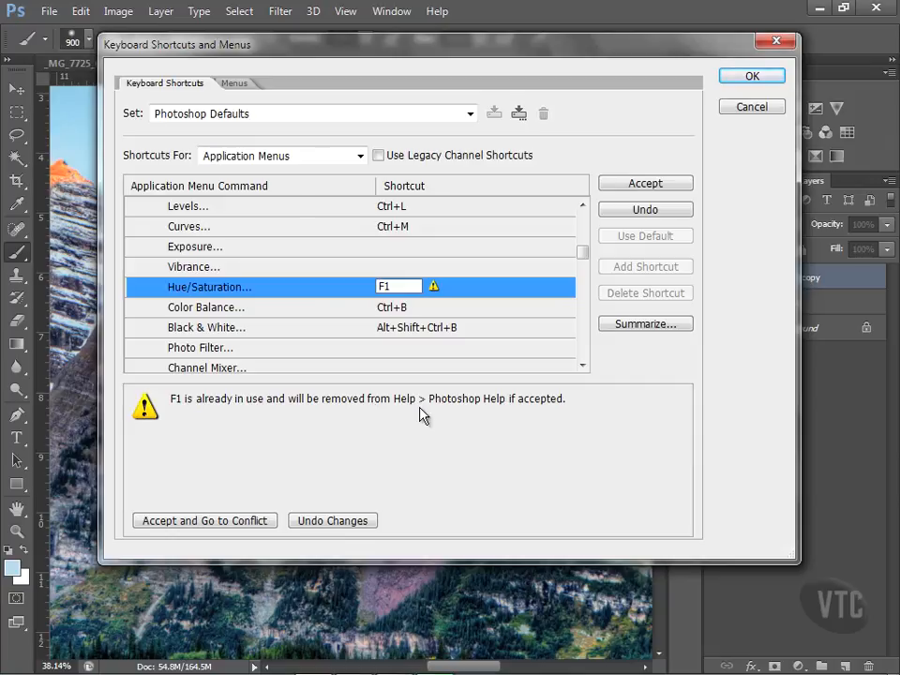
mouse_move(458, 409)
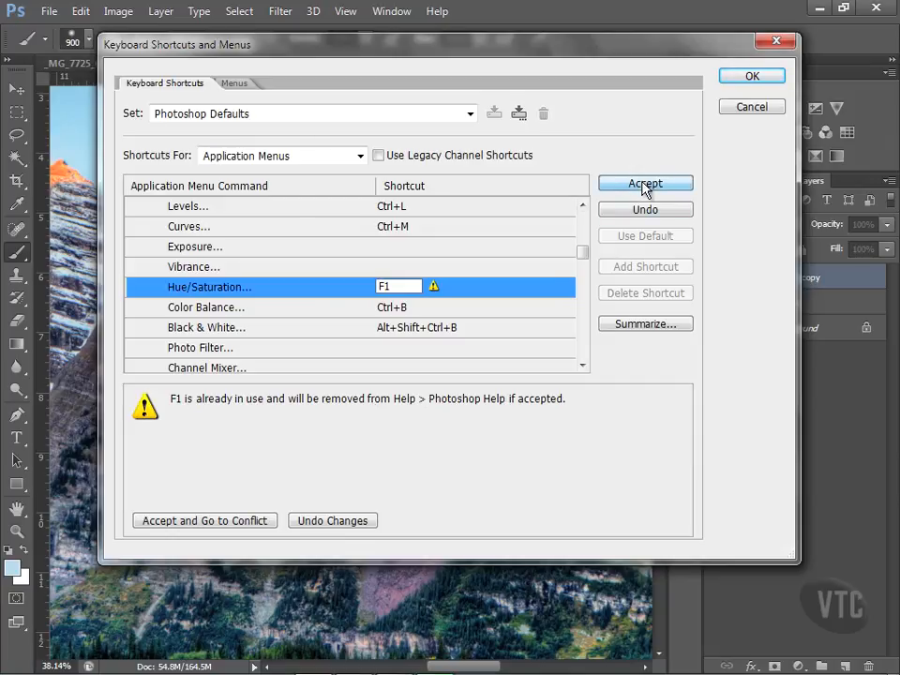
click(645, 184)
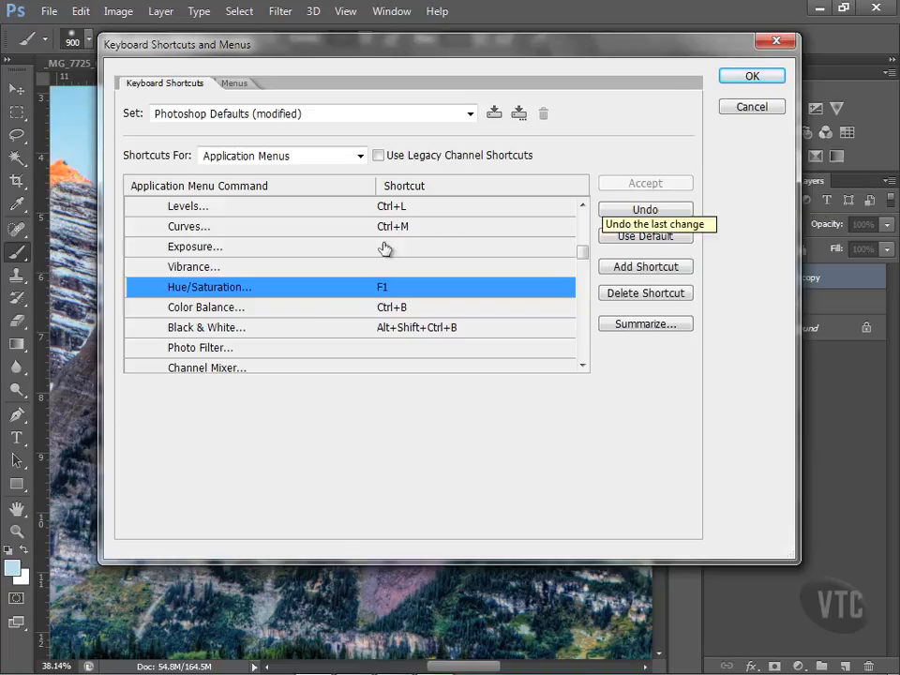
Step: Assign F2 to Color Balance and accept it despite the conflict
click(206, 308)
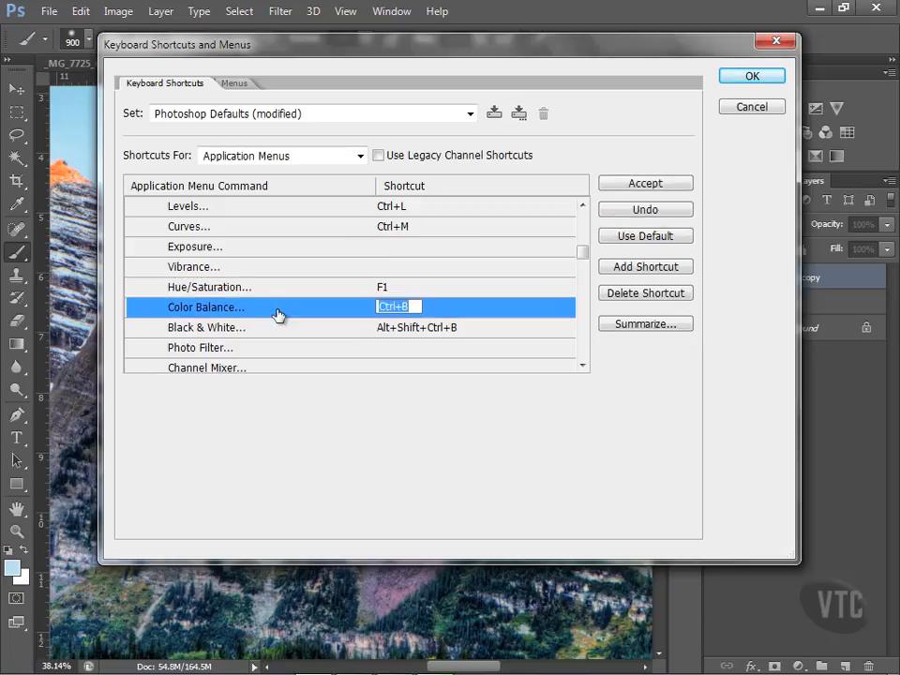
text(F2)
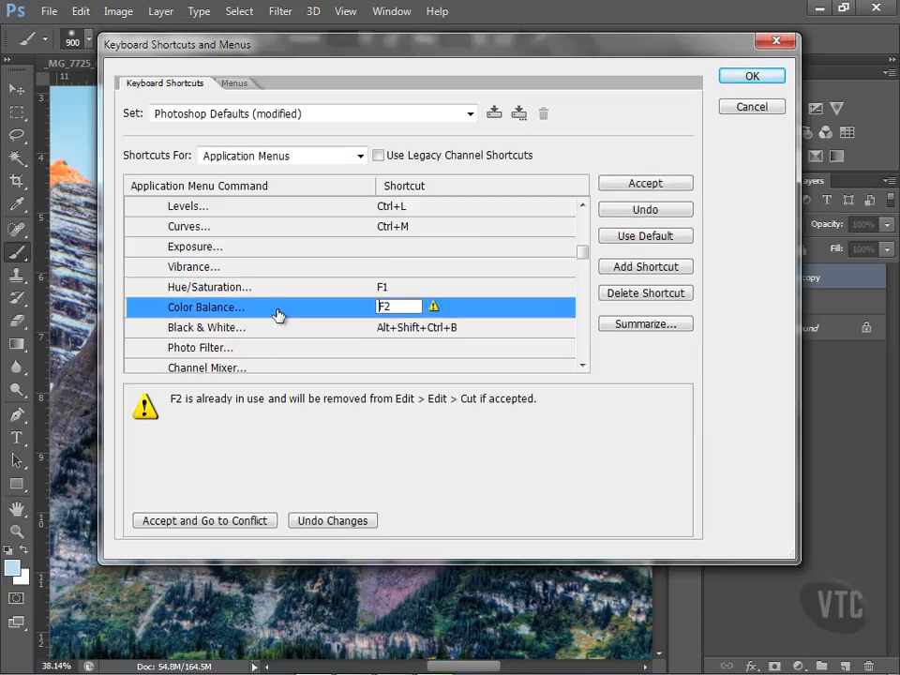
mouse_move(347, 416)
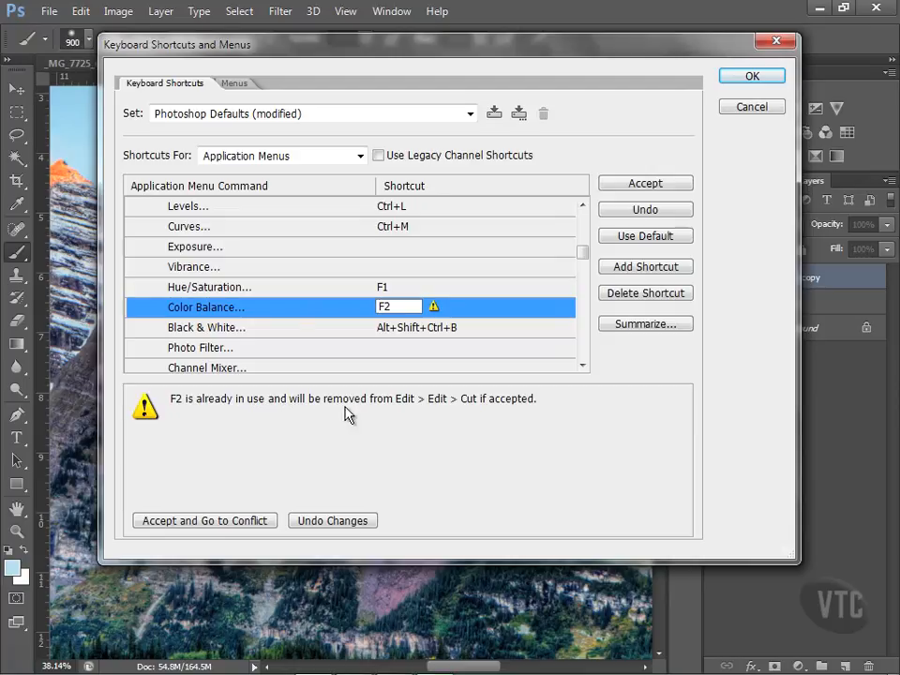
mouse_move(446, 411)
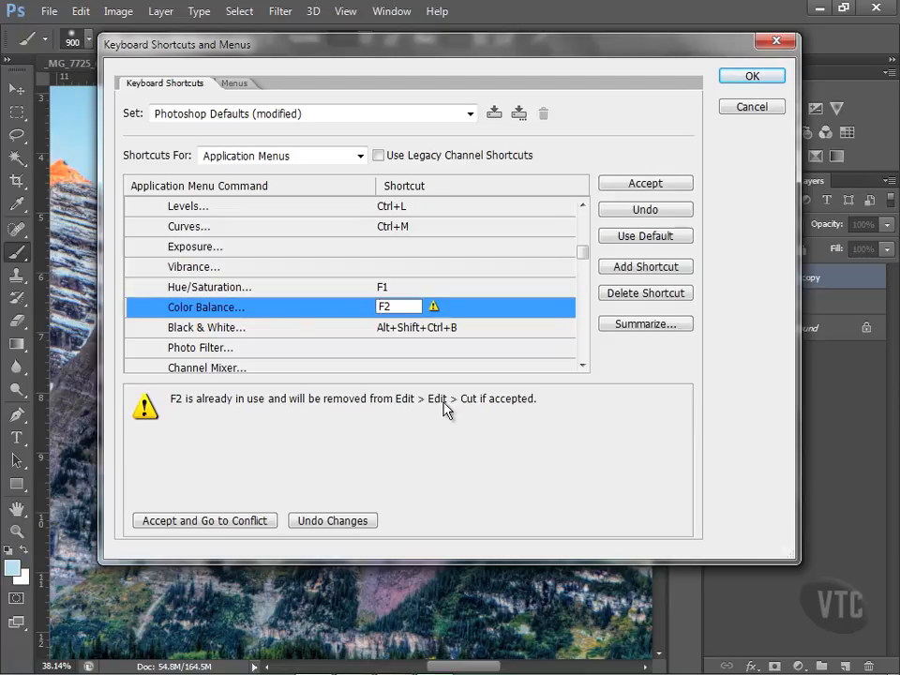
mouse_move(479, 413)
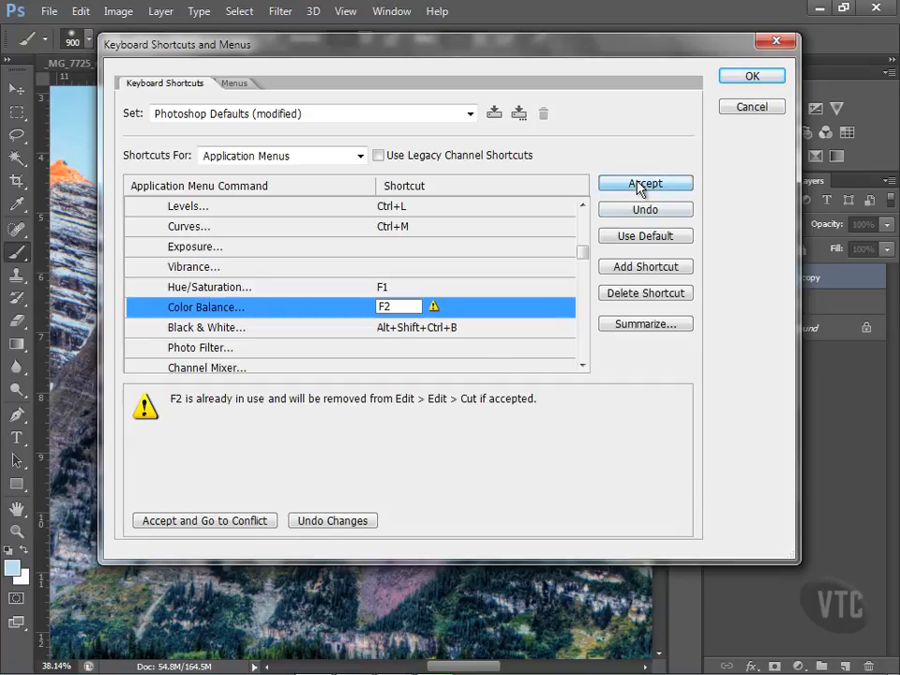
click(646, 184)
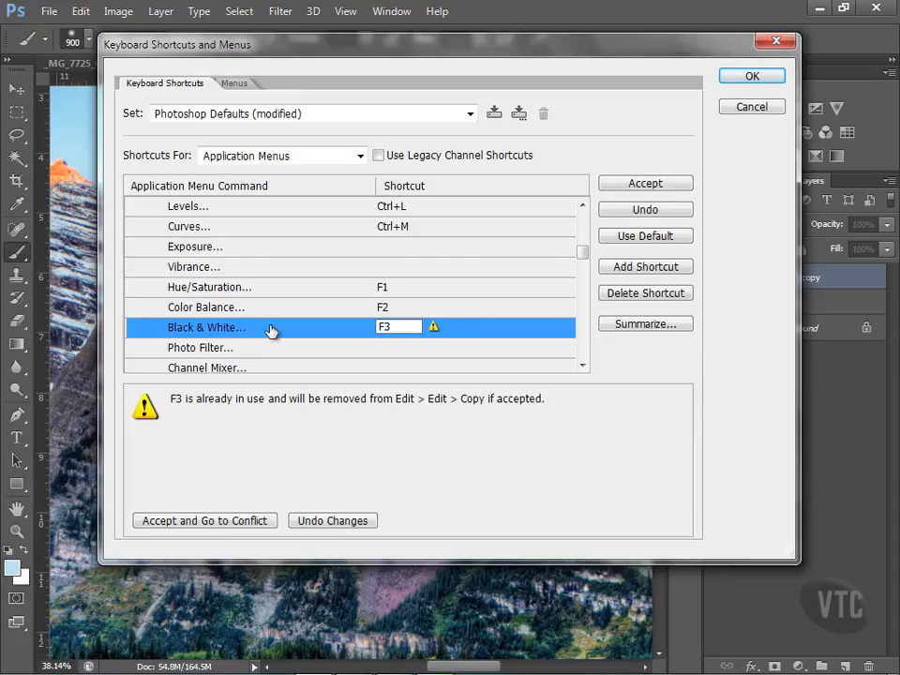
mouse_move(266, 328)
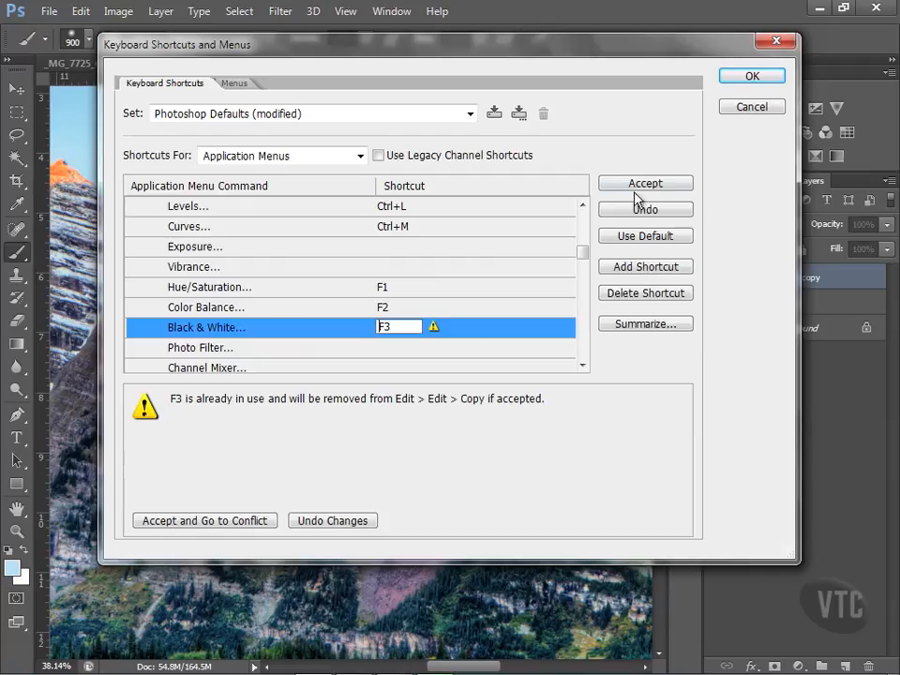
Step: Accept F3 for Black & White and confirm the shortcut changes with OK
click(645, 184)
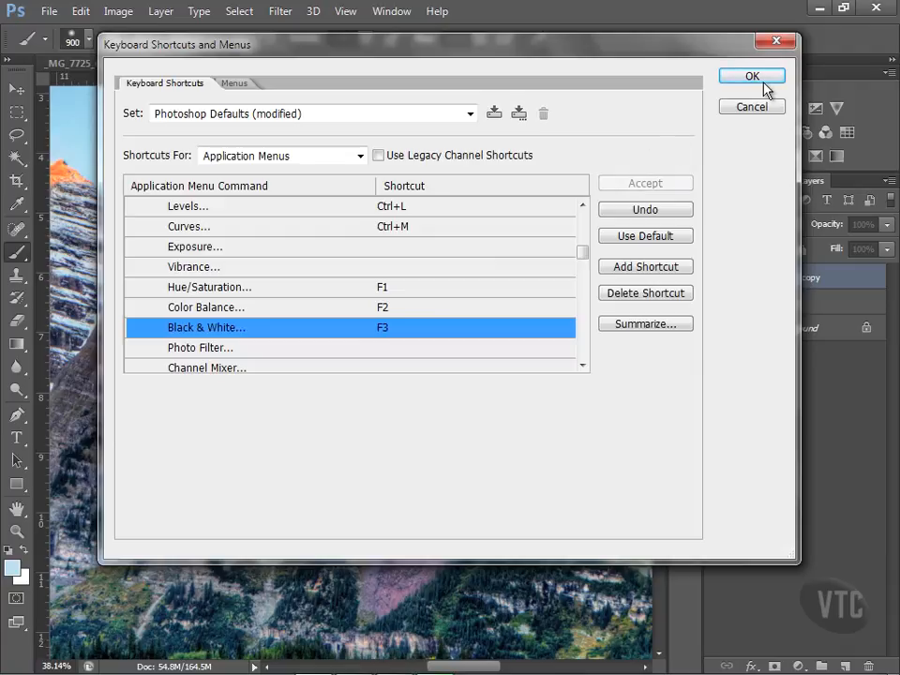
click(750, 75)
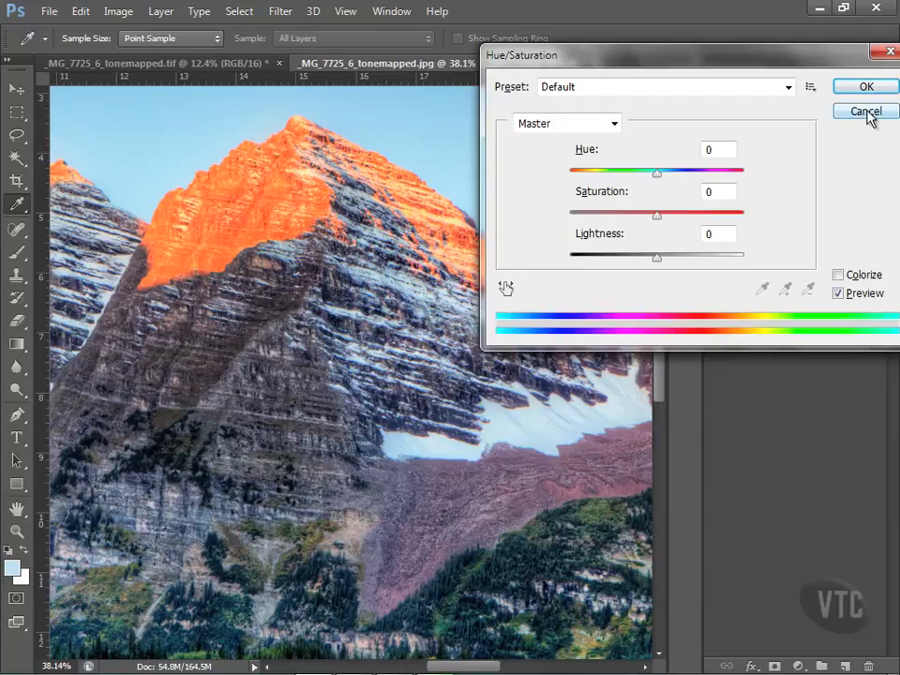
click(865, 112)
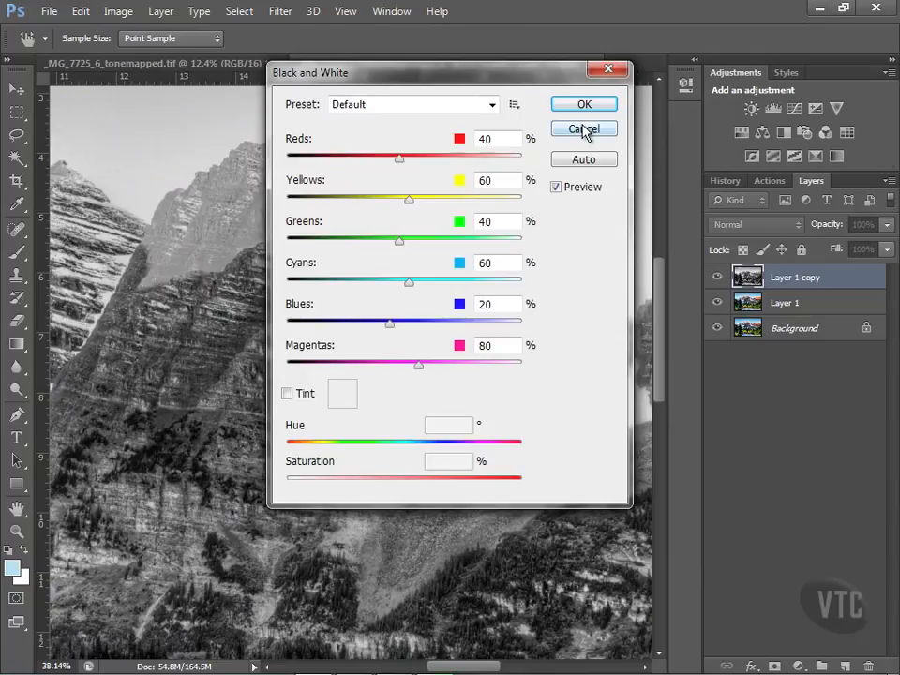
click(583, 127)
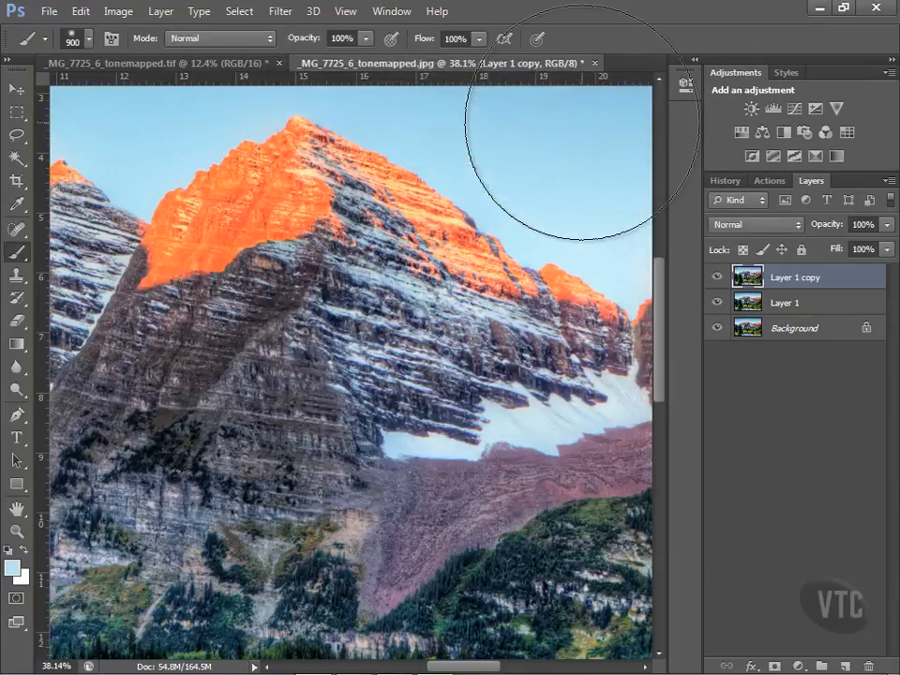